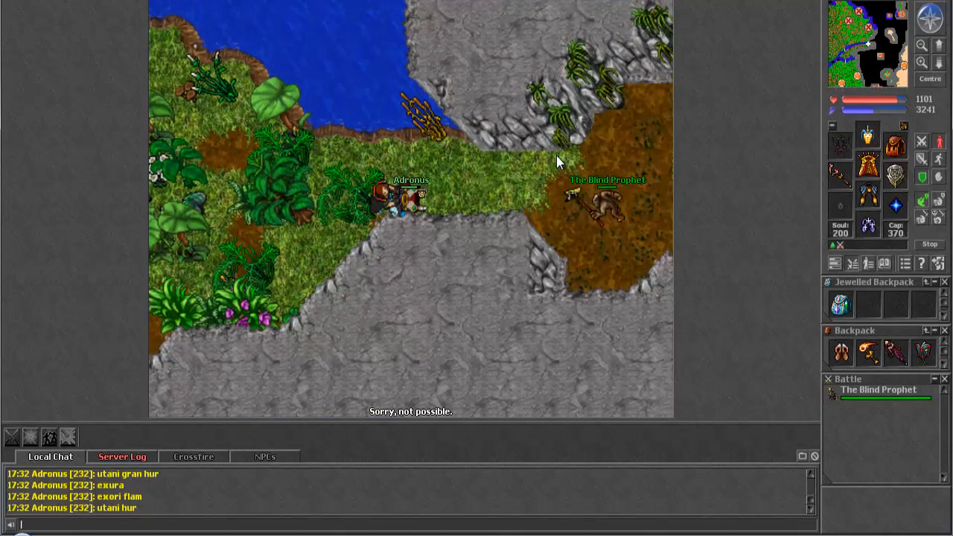
Say 'hi' to The Blind Prophet in Local Chat
type("hi")
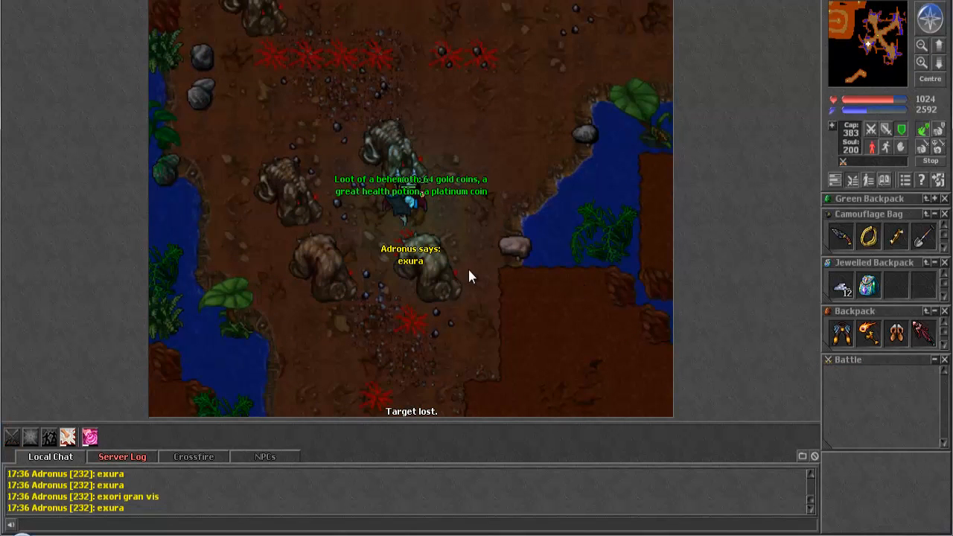
Review the loot messages in the Server Log, then switch to the Crossfire channel
left_click(122, 457)
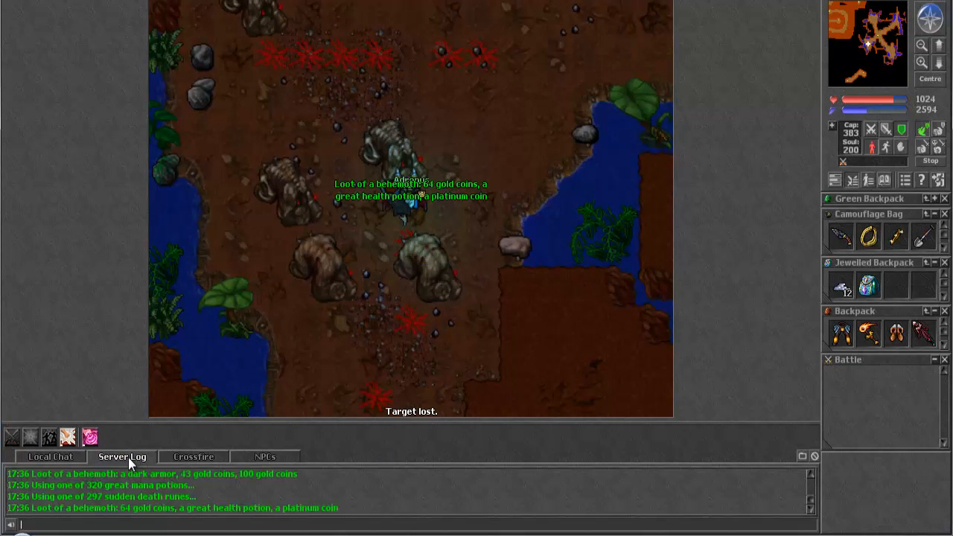
left_click(50, 457)
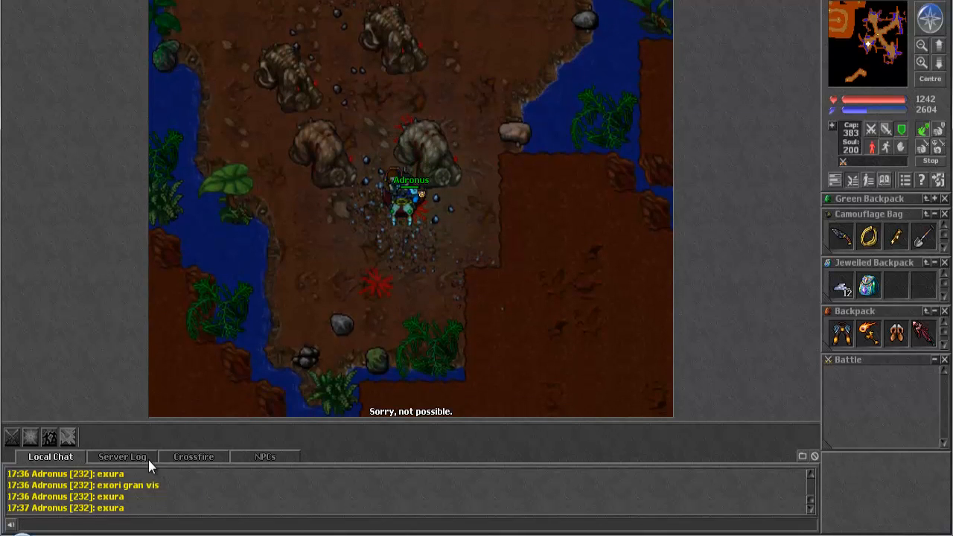
left_click(122, 456)
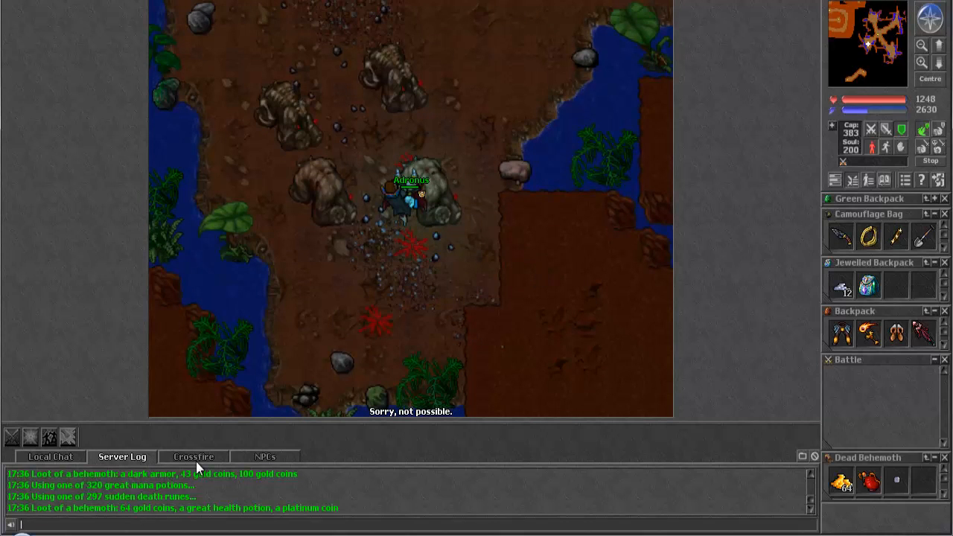
left_click(193, 456)
type("too b")
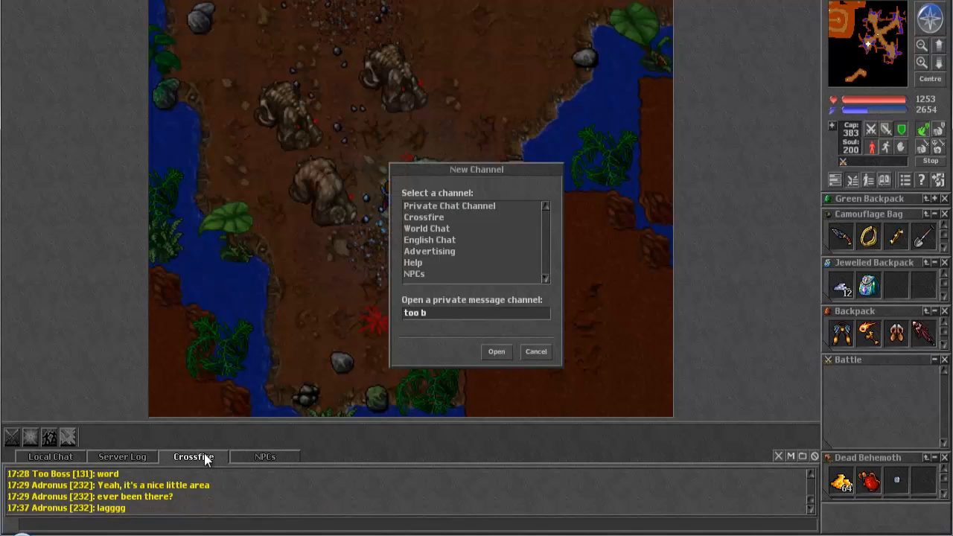
left_click(496, 351)
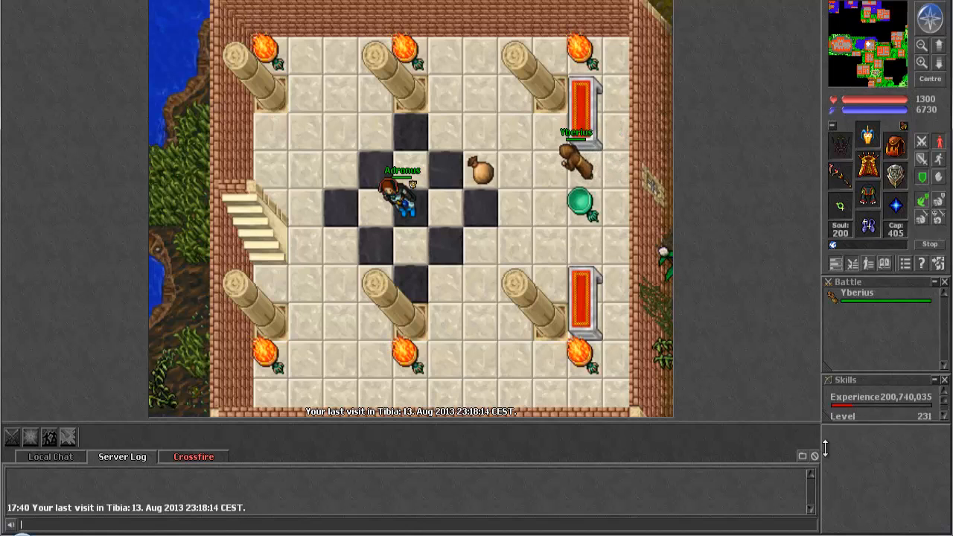
Select Crossfire from the channel list and open a private message channel with the player
left_click(193, 457)
type("too b")
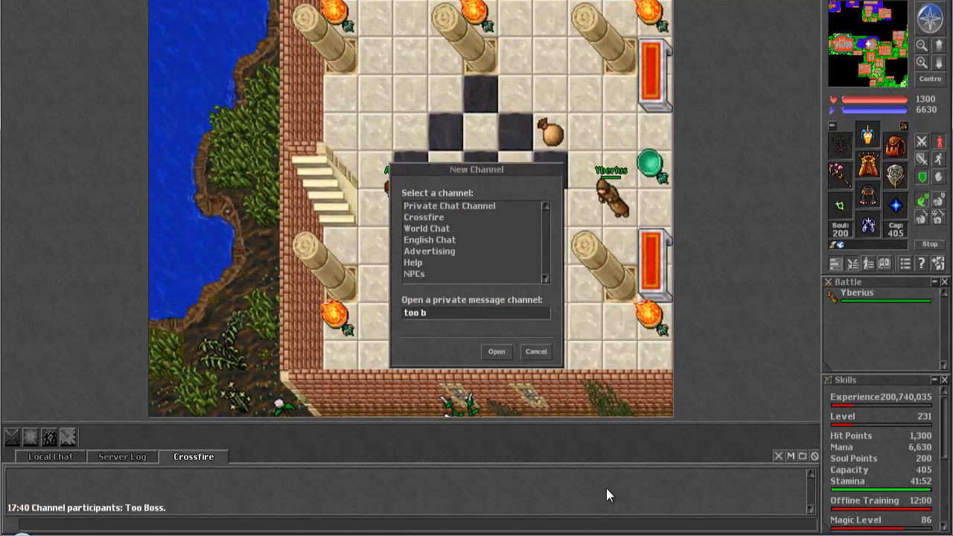
left_click(496, 352)
type("withdraw")
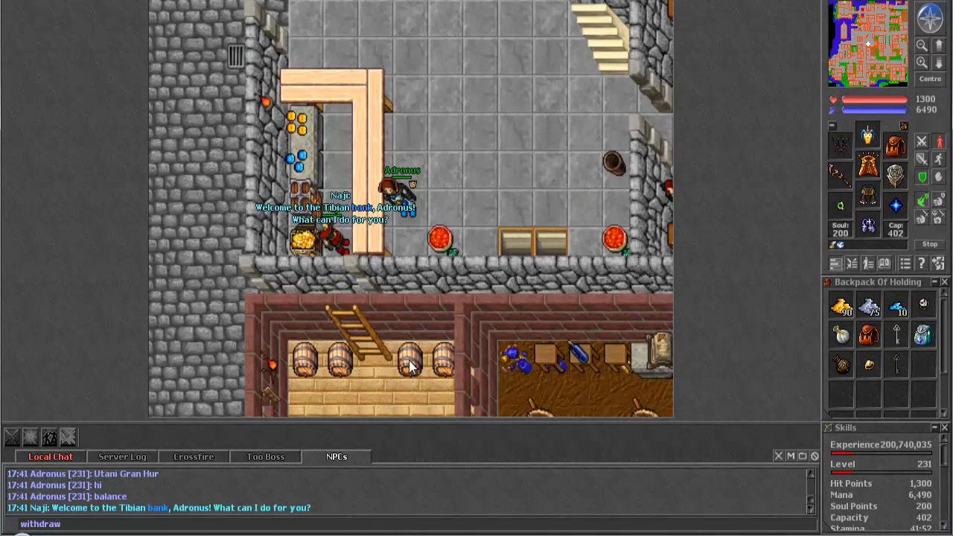
Ask the banker for the balance (367970 gold) and request a 13000 gold withdrawal
type("balance")
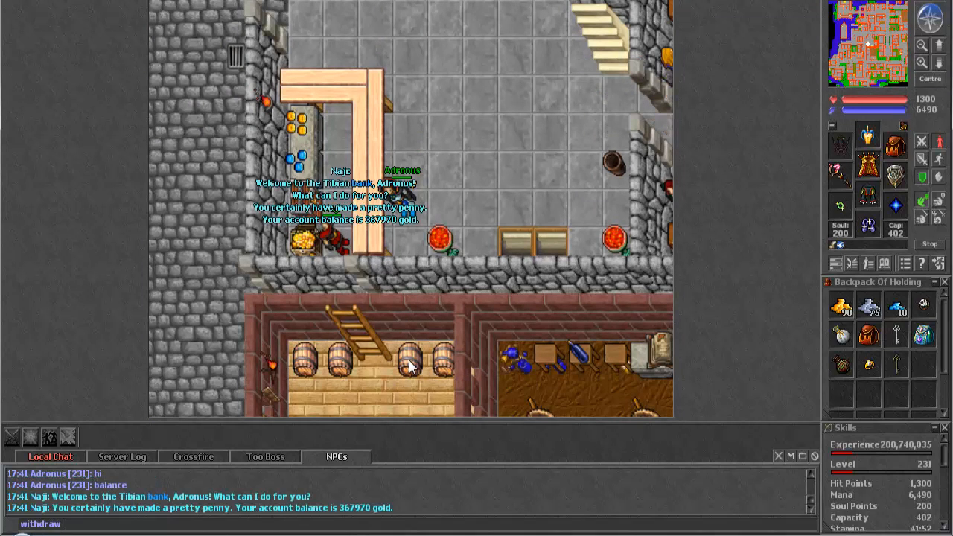
type("13000")
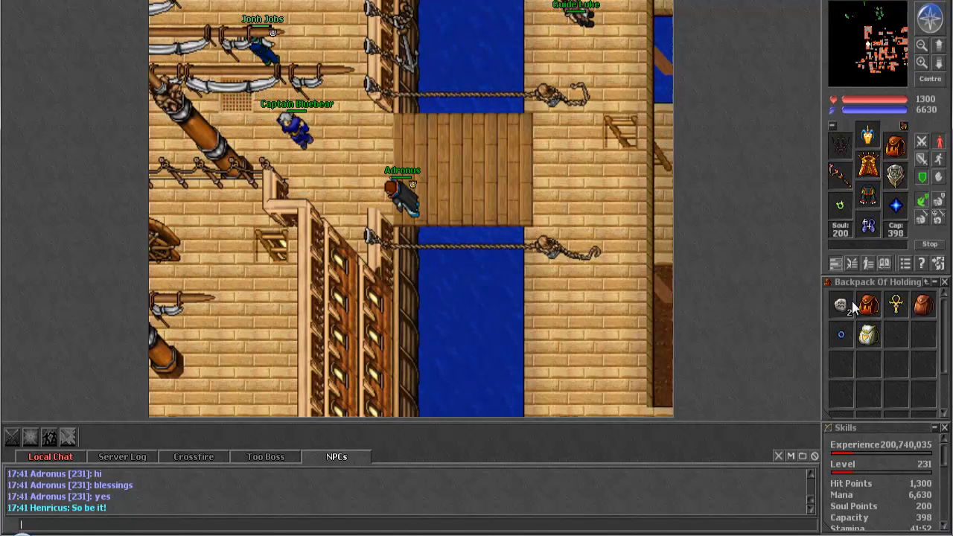
Open the green backpack stored inside the Backpack of Holding
left_click(841, 304)
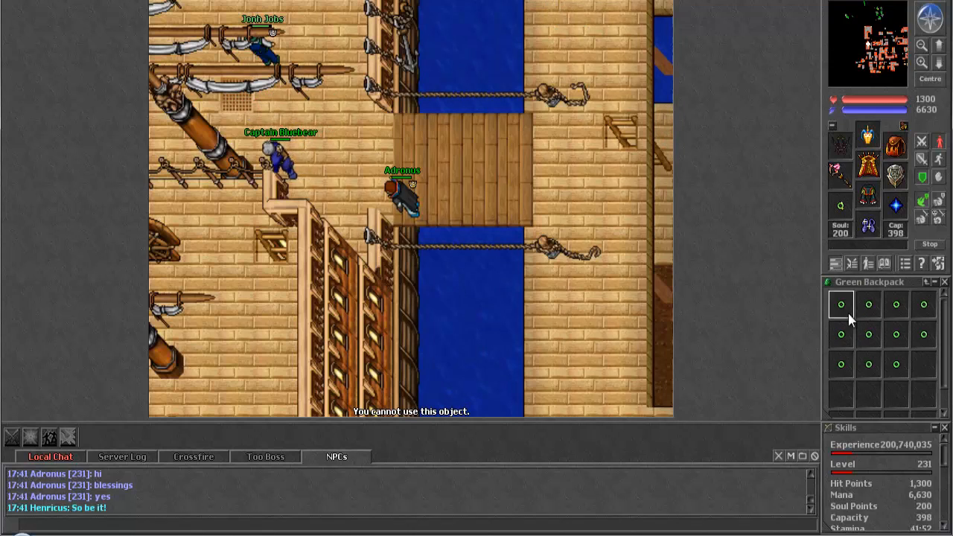